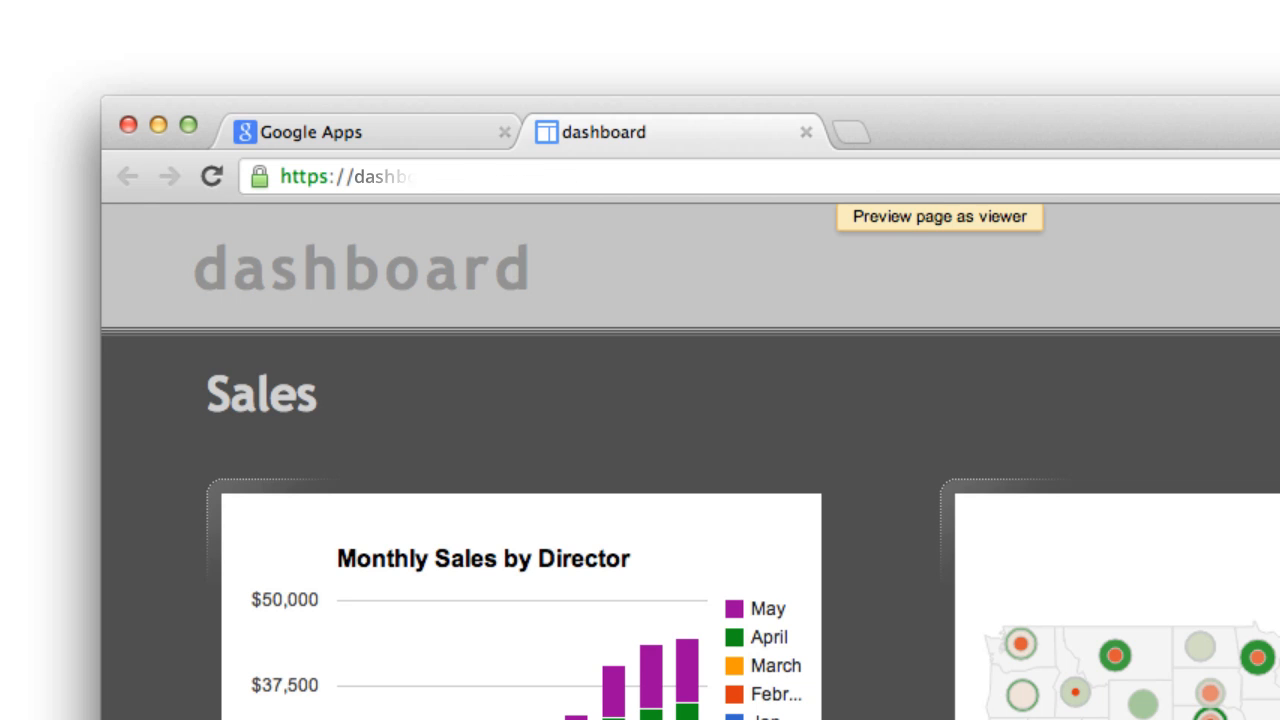
# Step: Go to Sites settings in the Google Apps console and start a new web address mapping
pyautogui.click(938, 216)
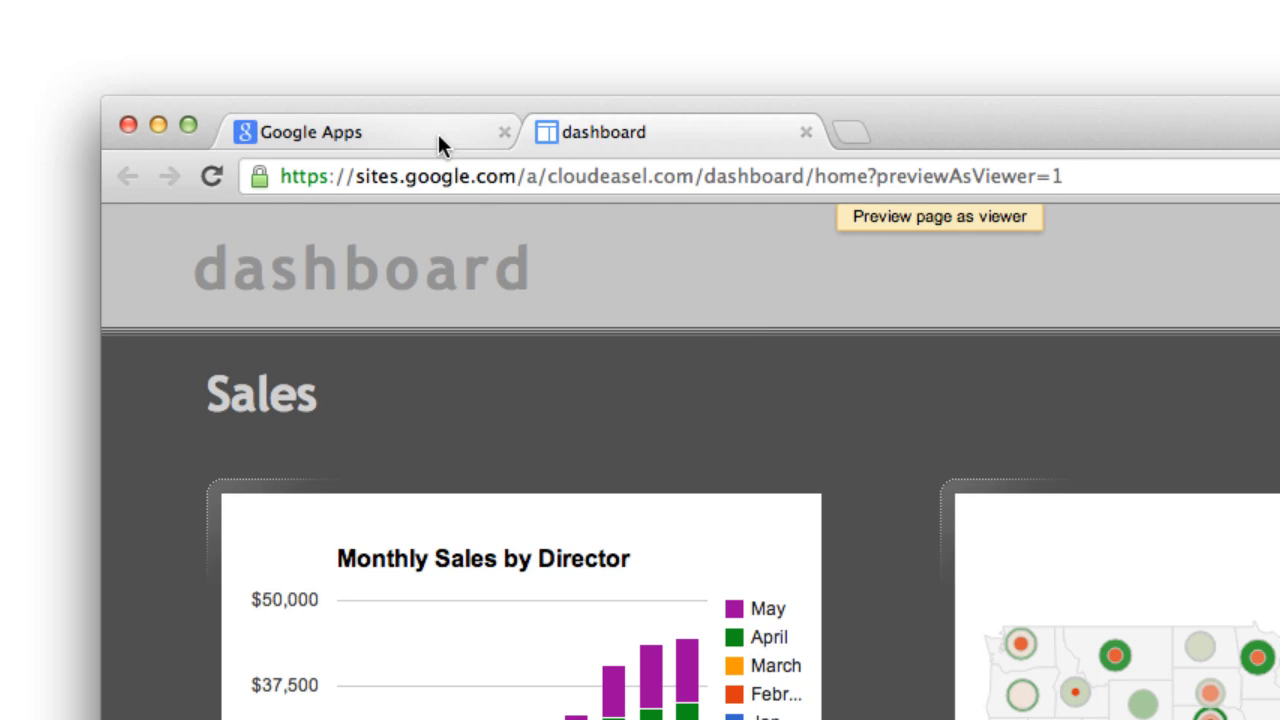
pyautogui.click(310, 131)
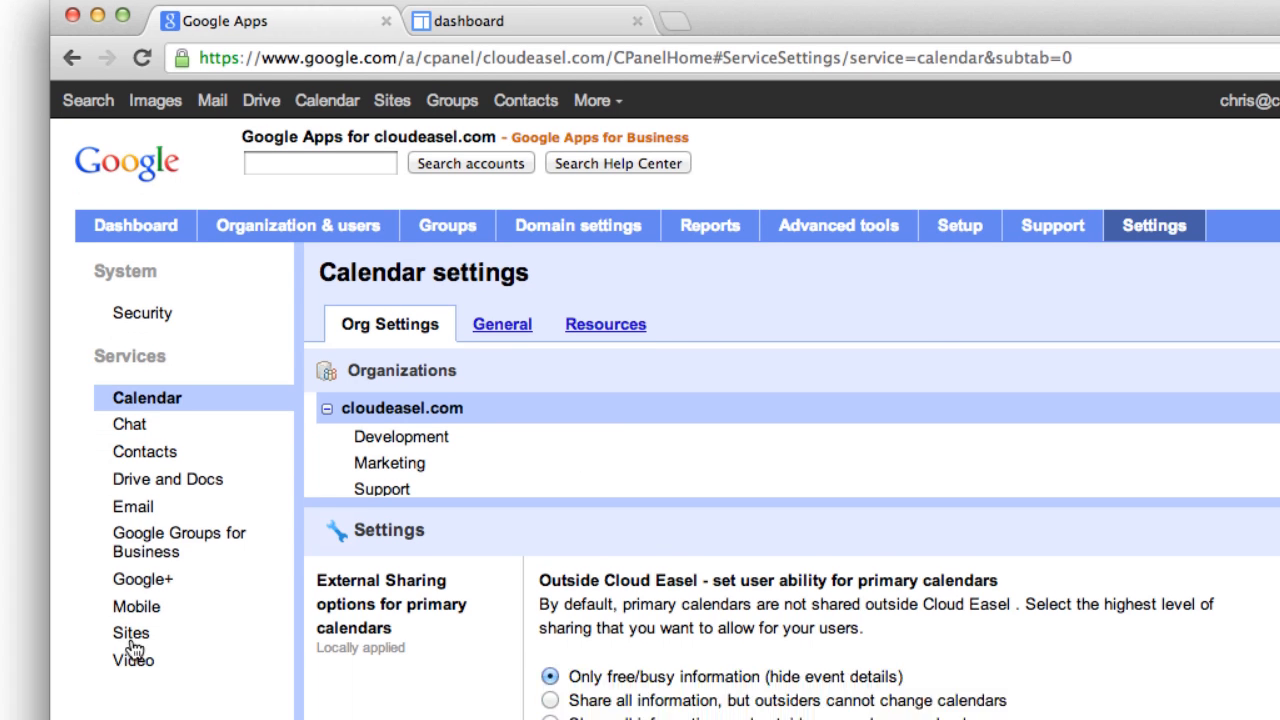
pyautogui.click(131, 632)
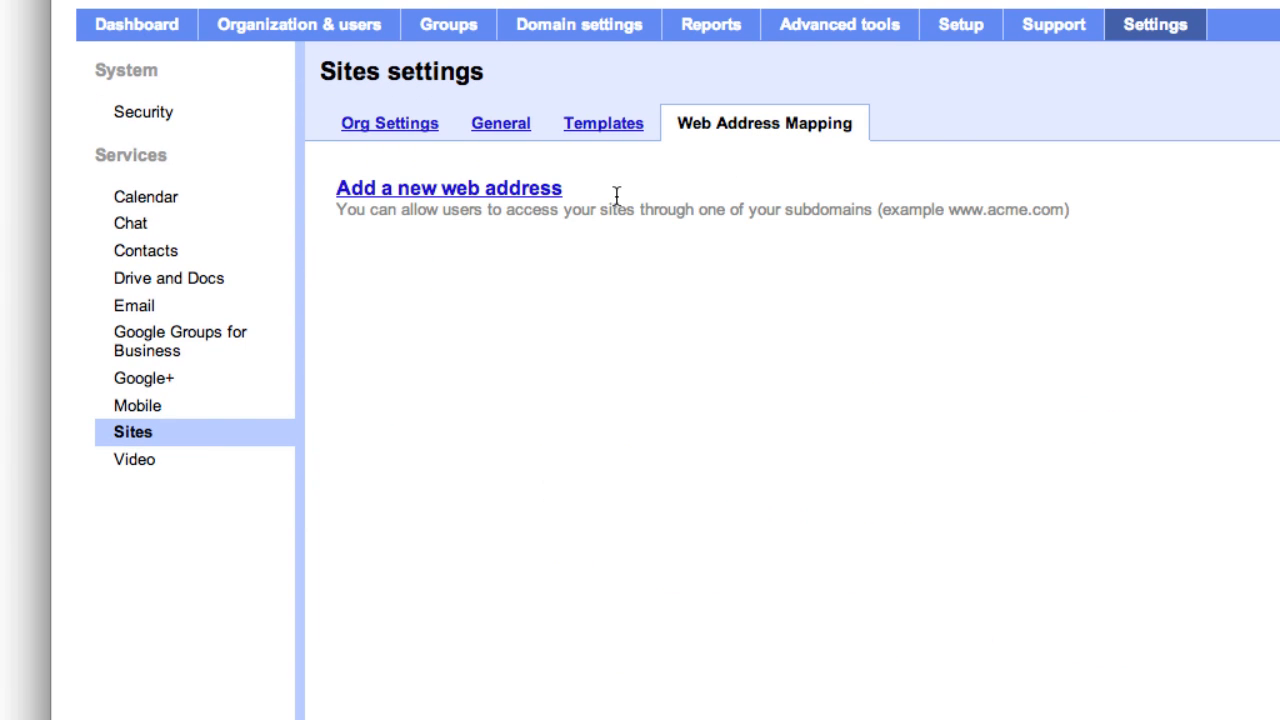
pyautogui.click(448, 188)
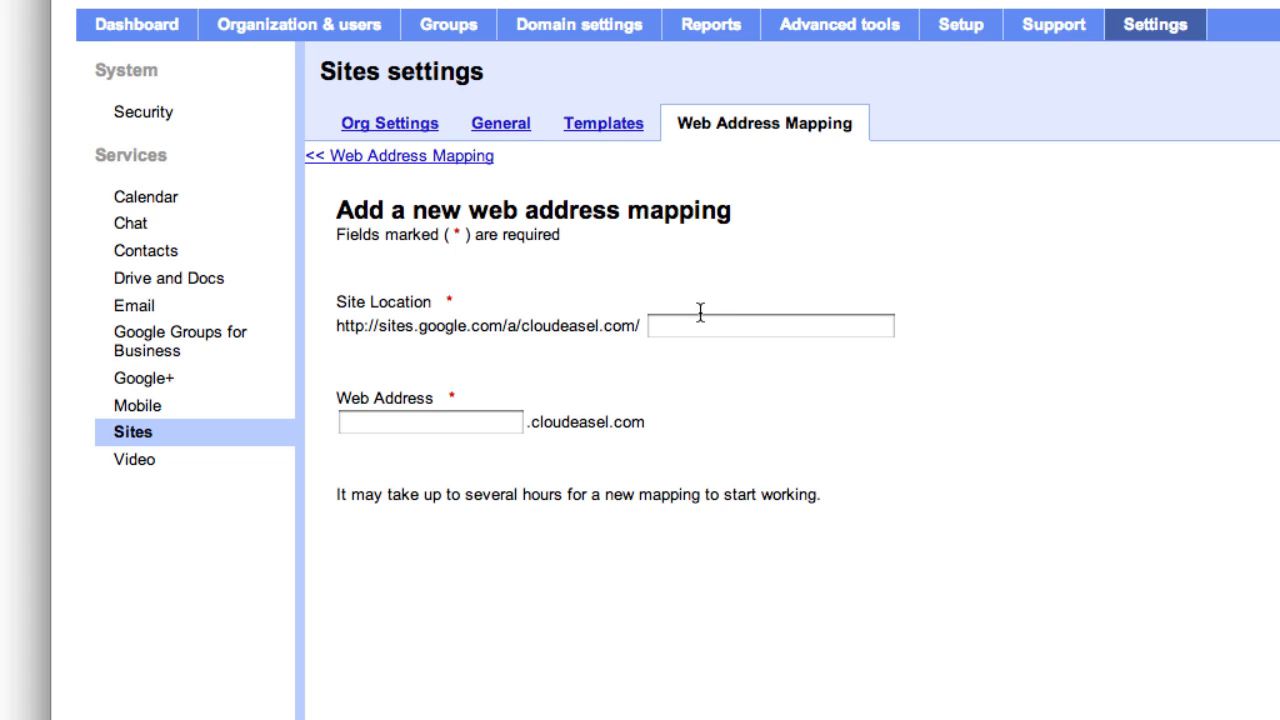
# Step: Enter 'dashboard' as both the Site Location and the Web Address subdomain
pyautogui.write('da')
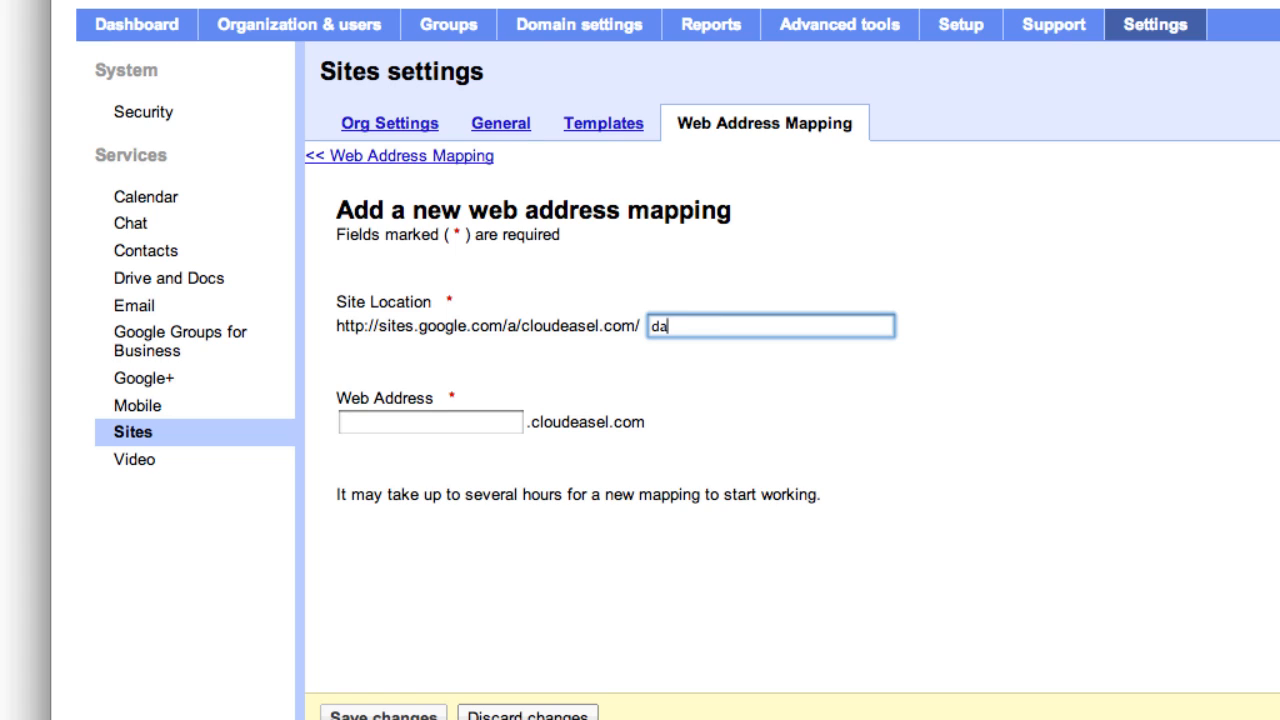
pyautogui.write('shboard')
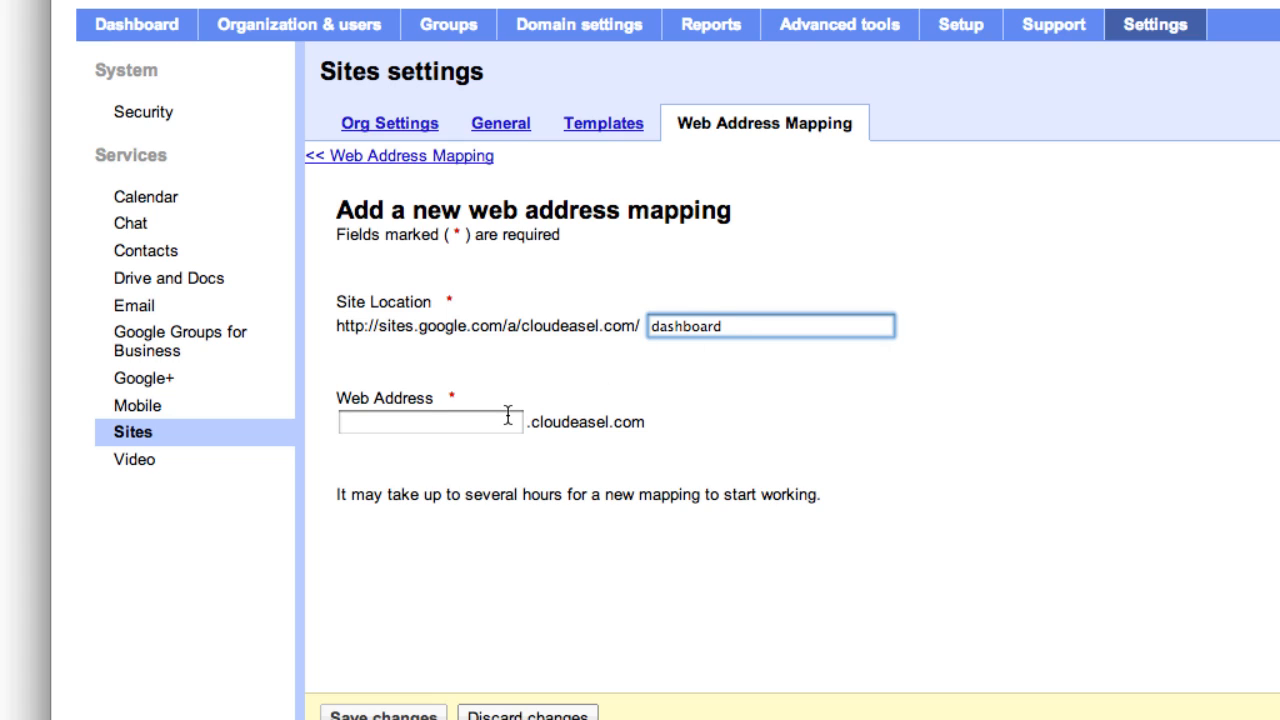
pyautogui.write('d')
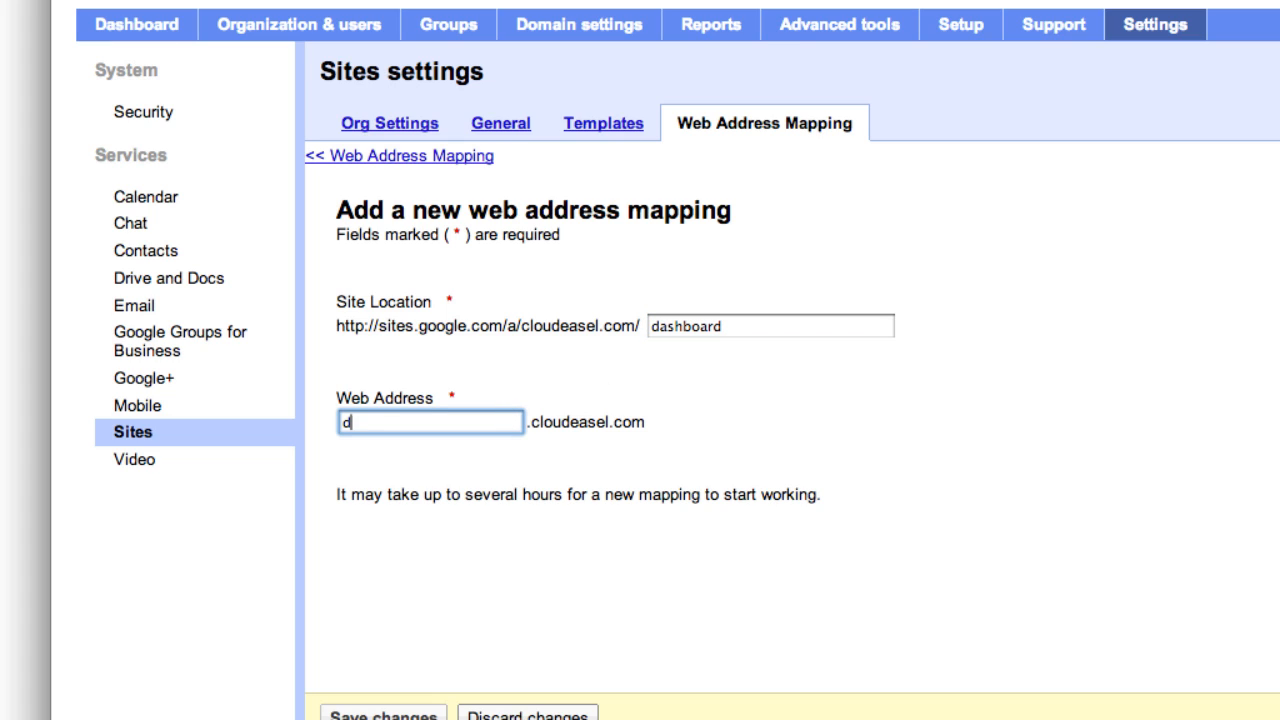
pyautogui.write('ashboard')
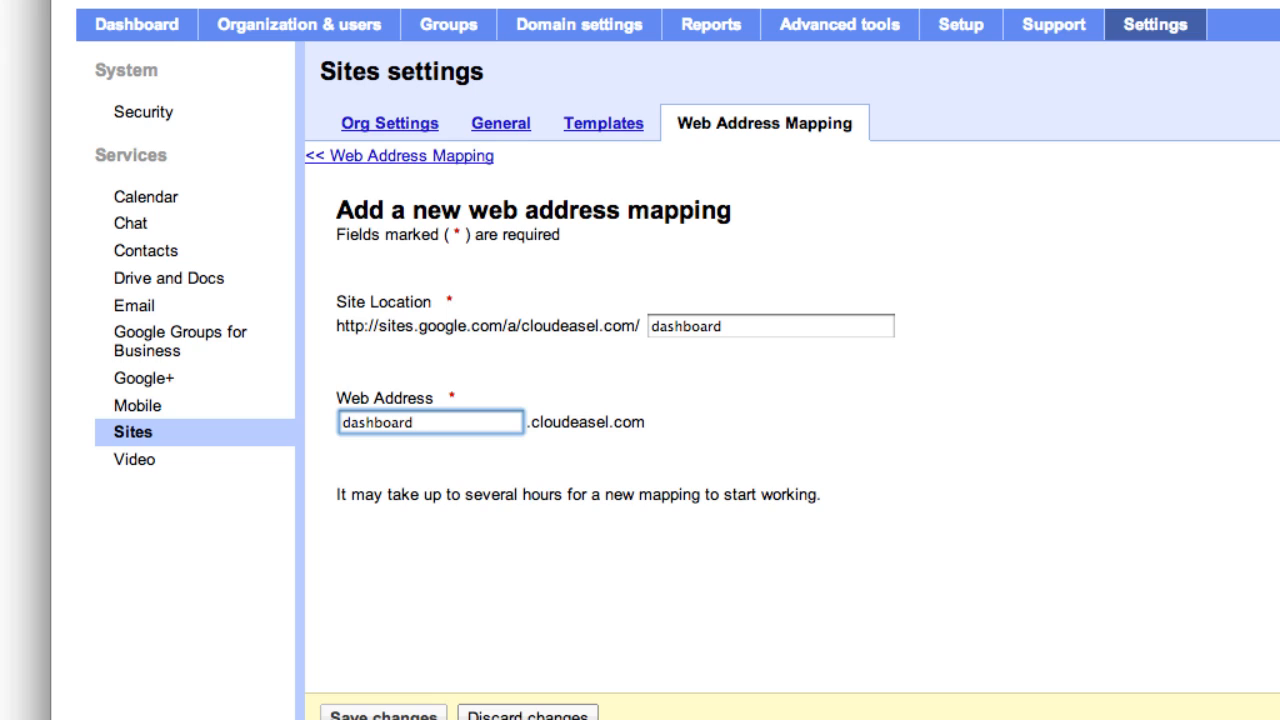
pyautogui.scroll(-3)
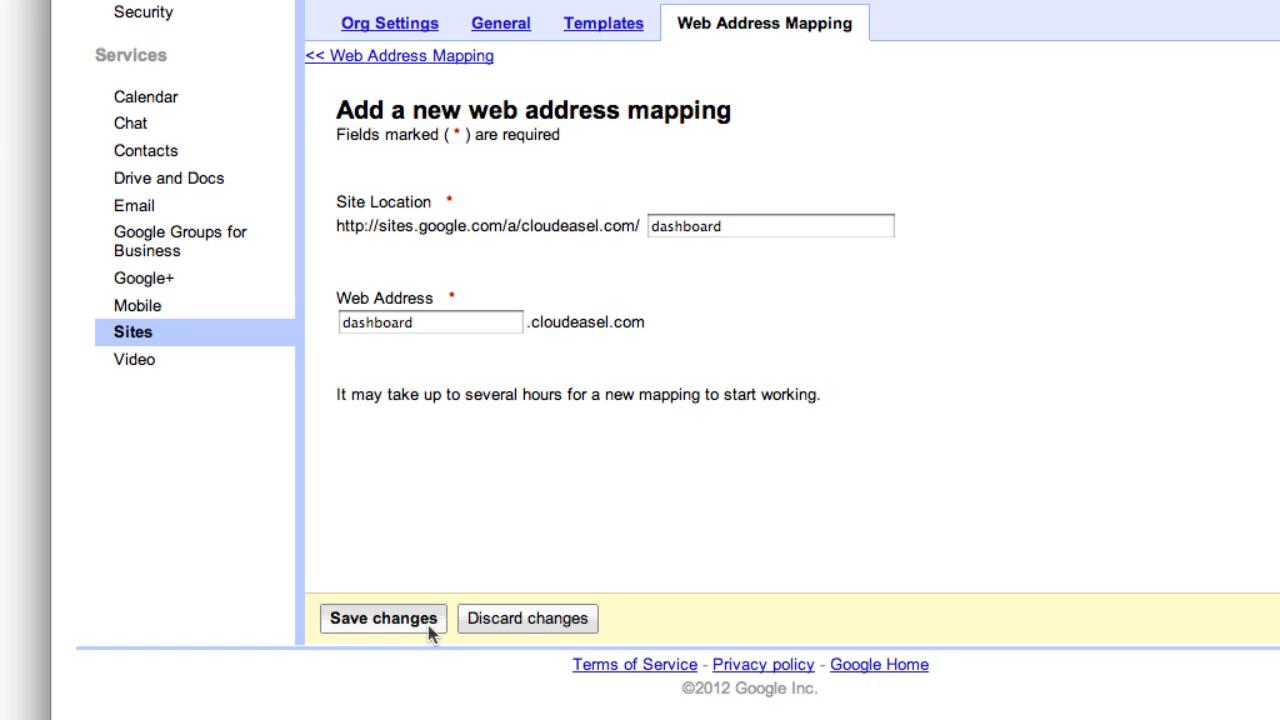
# Step: Save the dashboard mapping, noting the CNAME-to-ghs.google.com instructions, and open a new tab
pyautogui.click(382, 618)
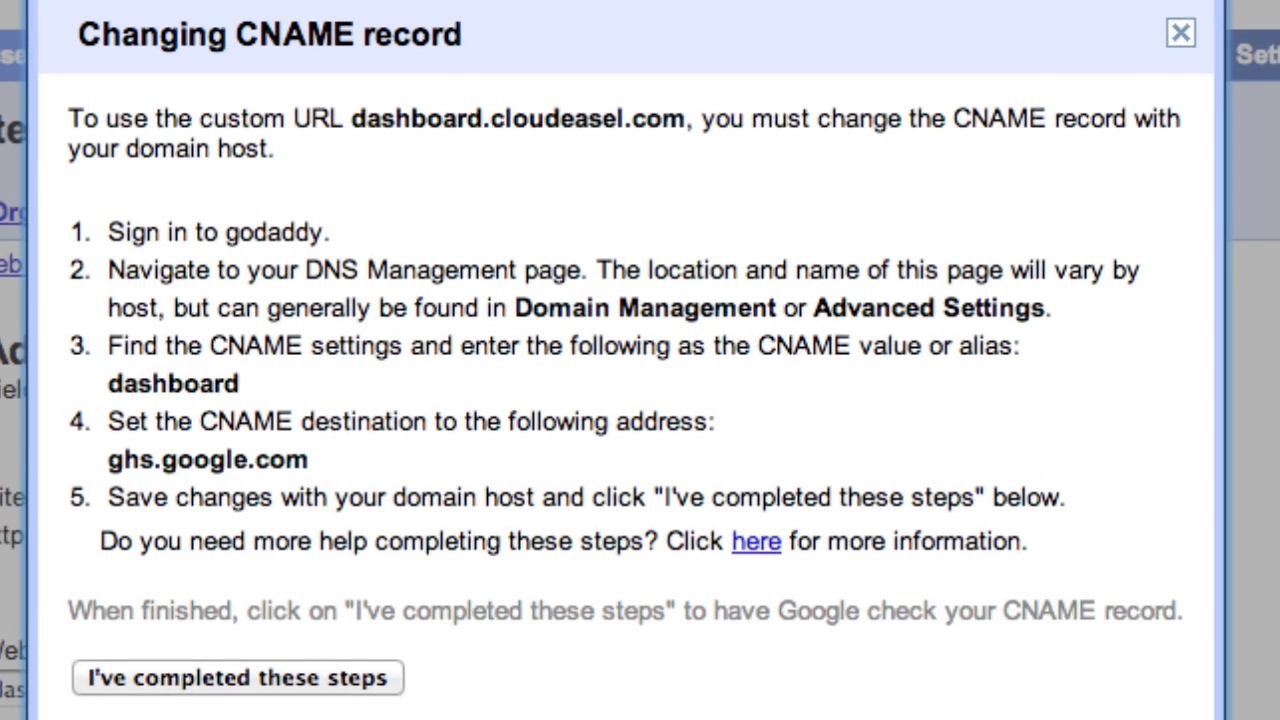
pyautogui.doubleClick(217, 231)
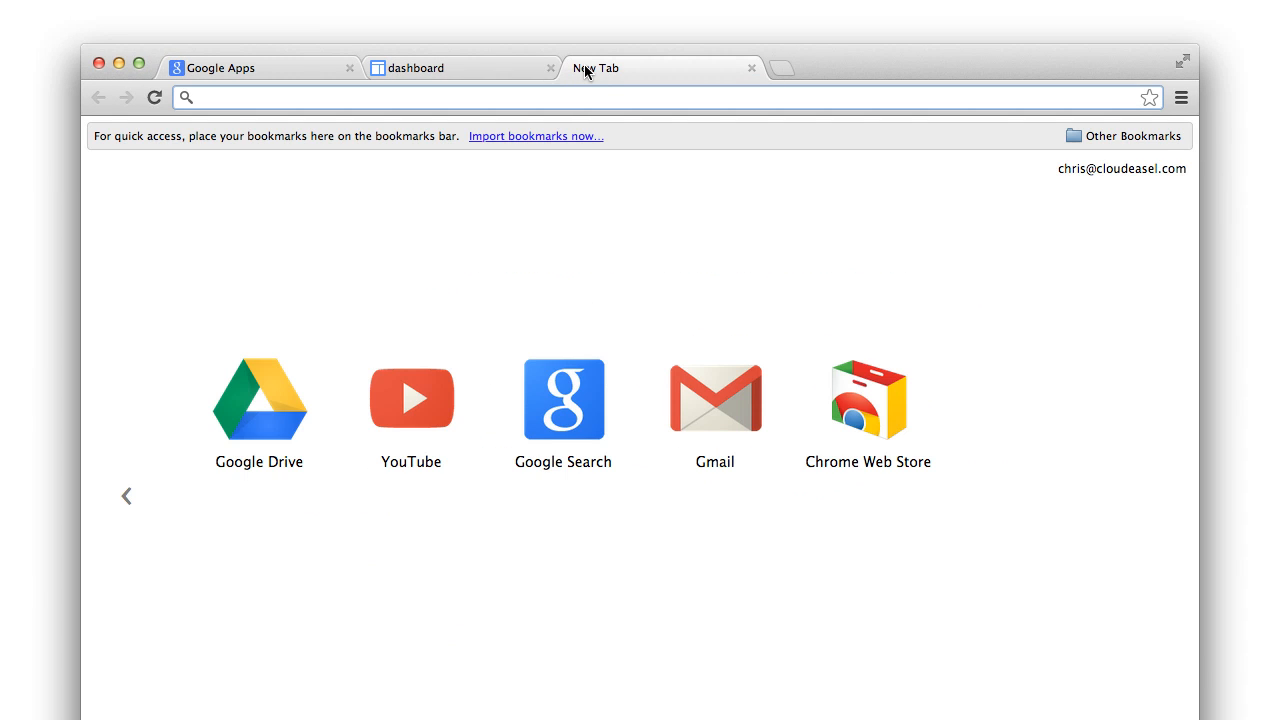
pyautogui.write('www.godaddy.com')
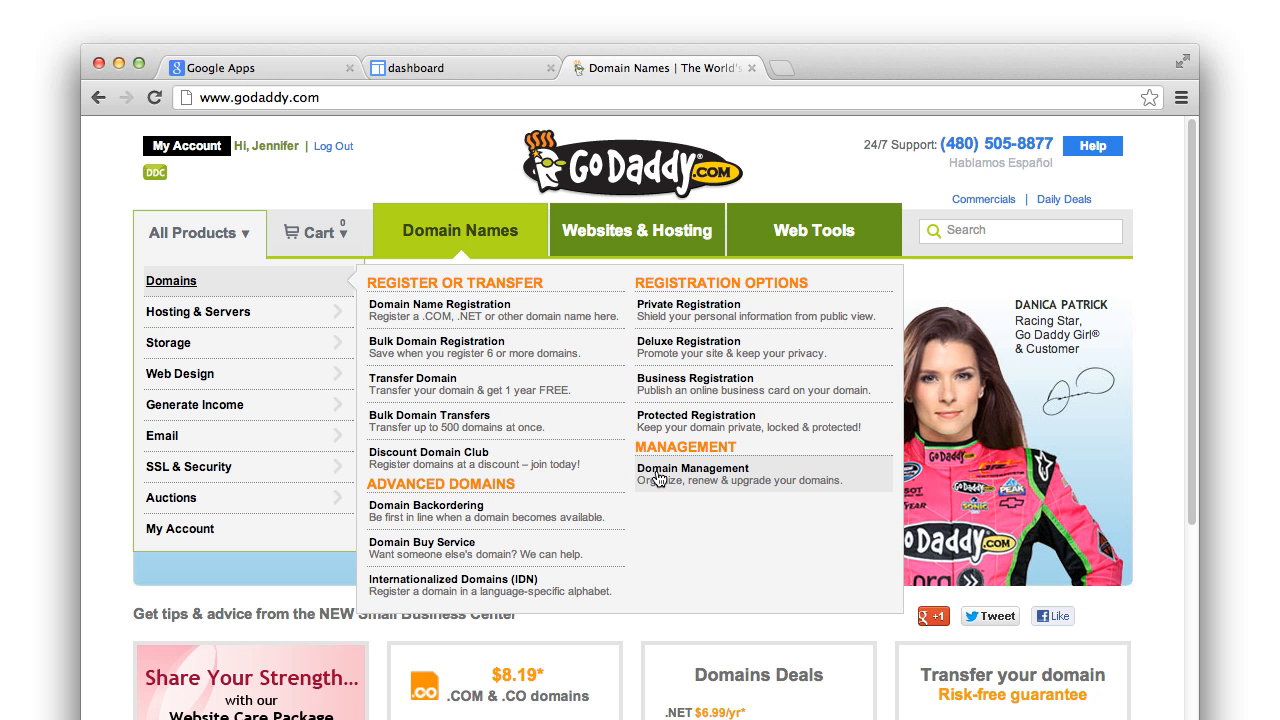
pyautogui.click(693, 468)
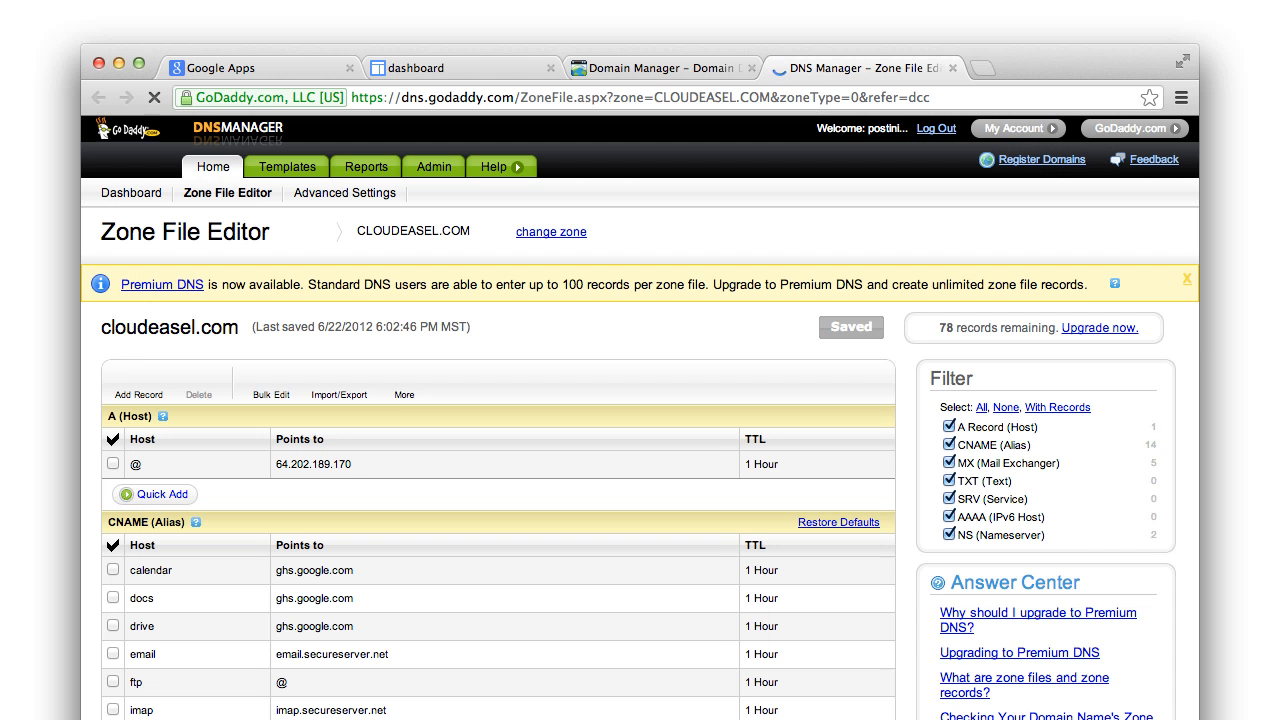
# Step: Quick-add a CNAME record with host 'dashboard' pointing to ghs.google.com
pyautogui.scroll(-3)
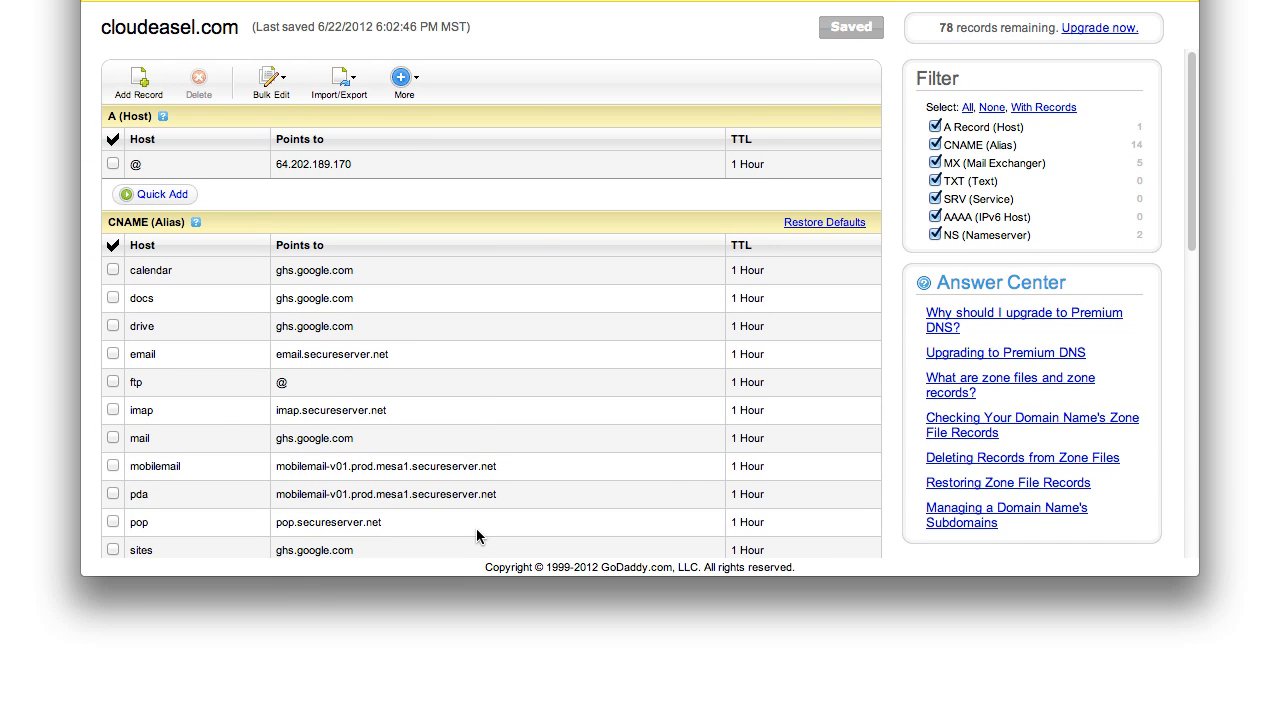
pyautogui.scroll(-3)
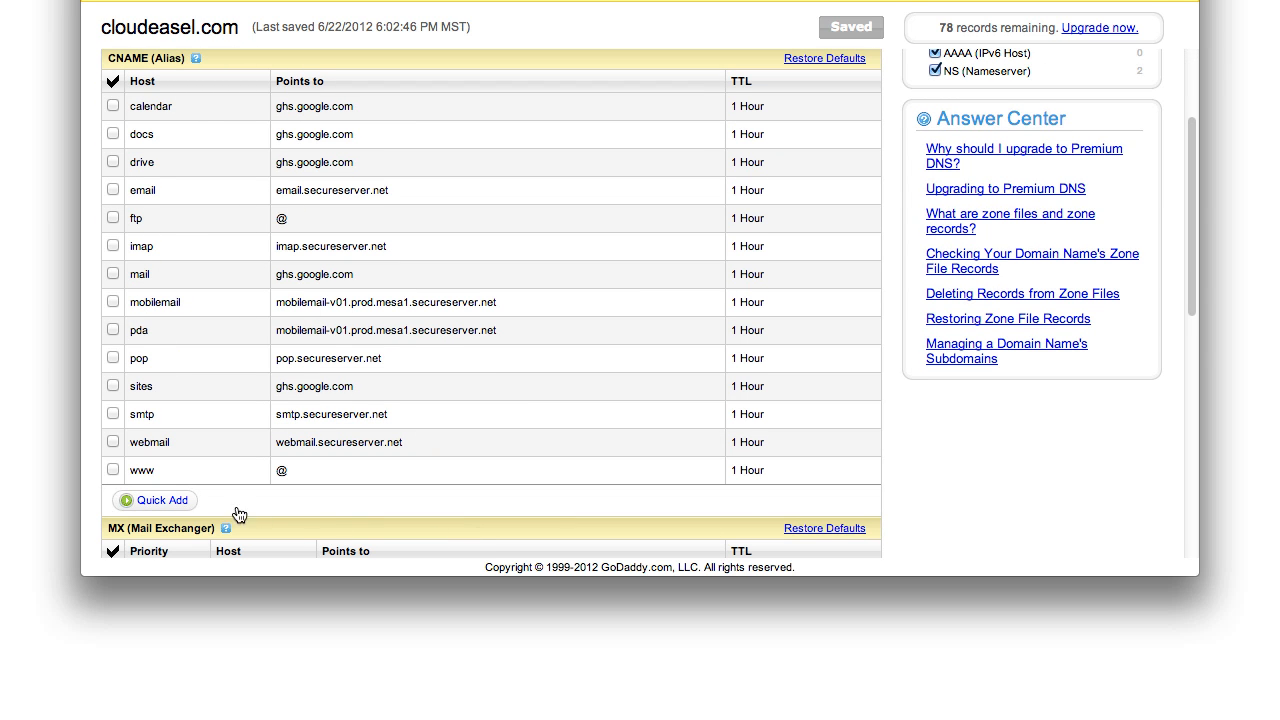
pyautogui.click(155, 500)
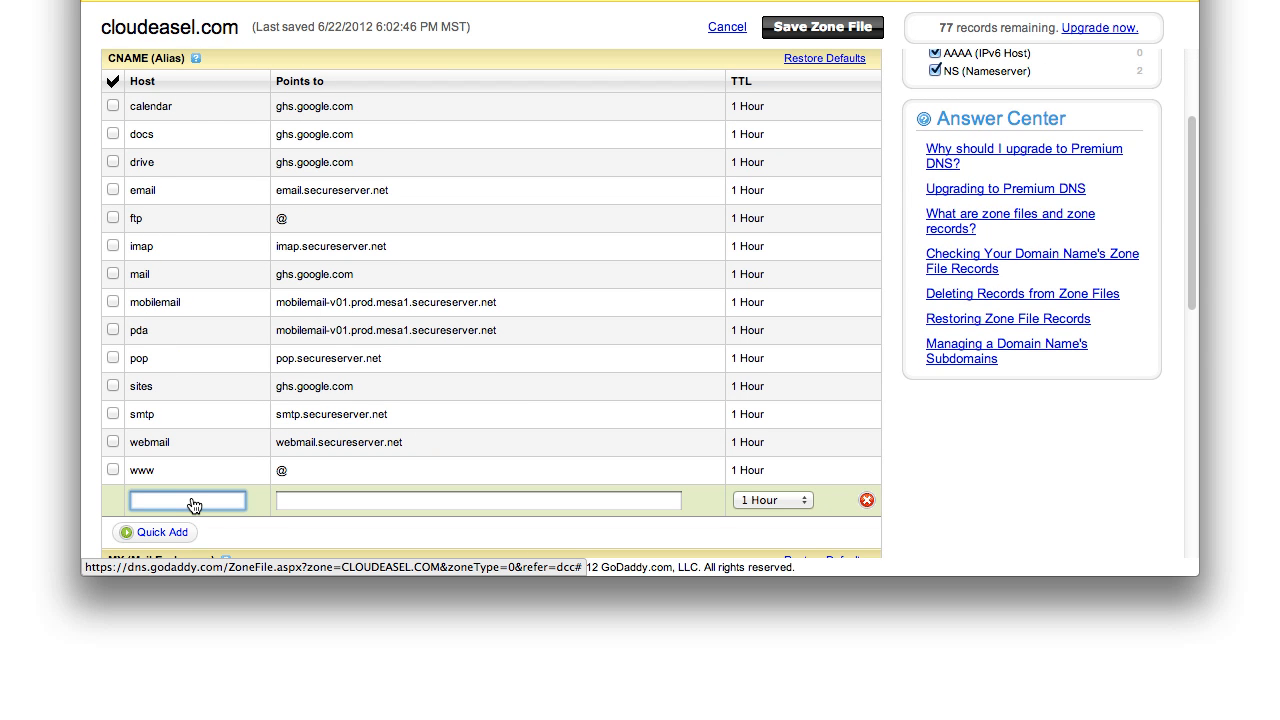
pyautogui.write('dashboa')
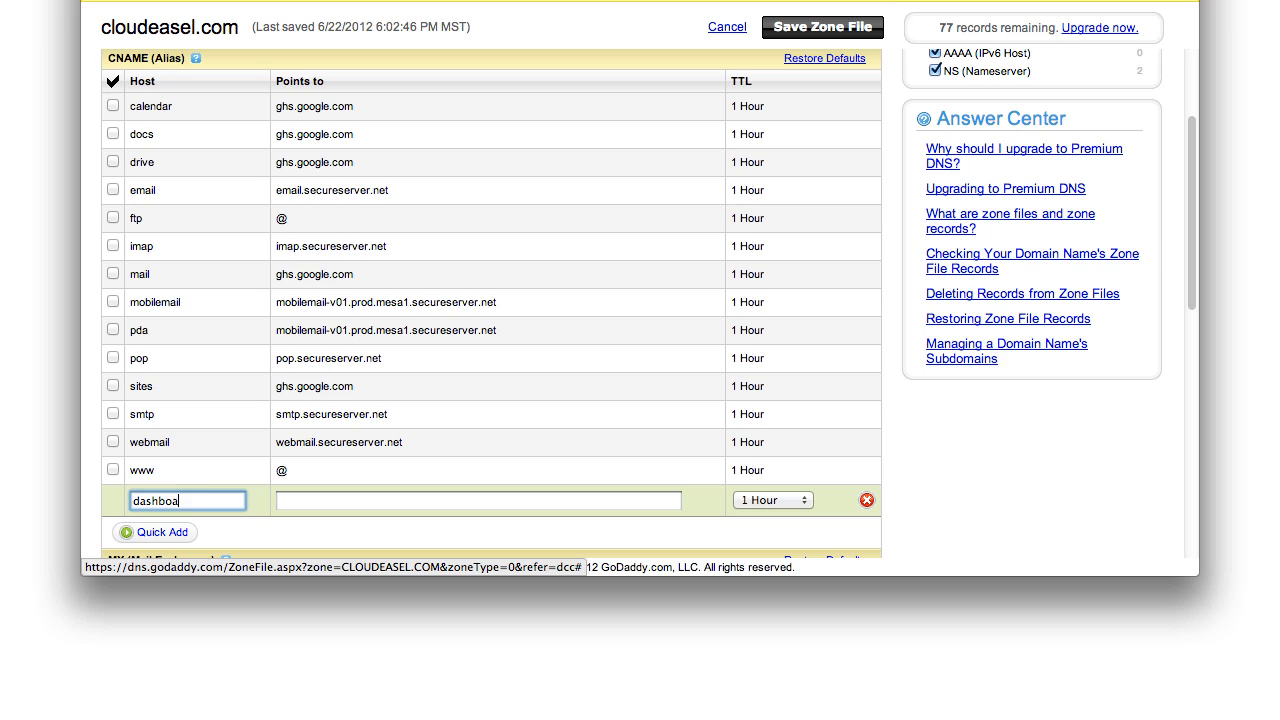
pyautogui.click(478, 500)
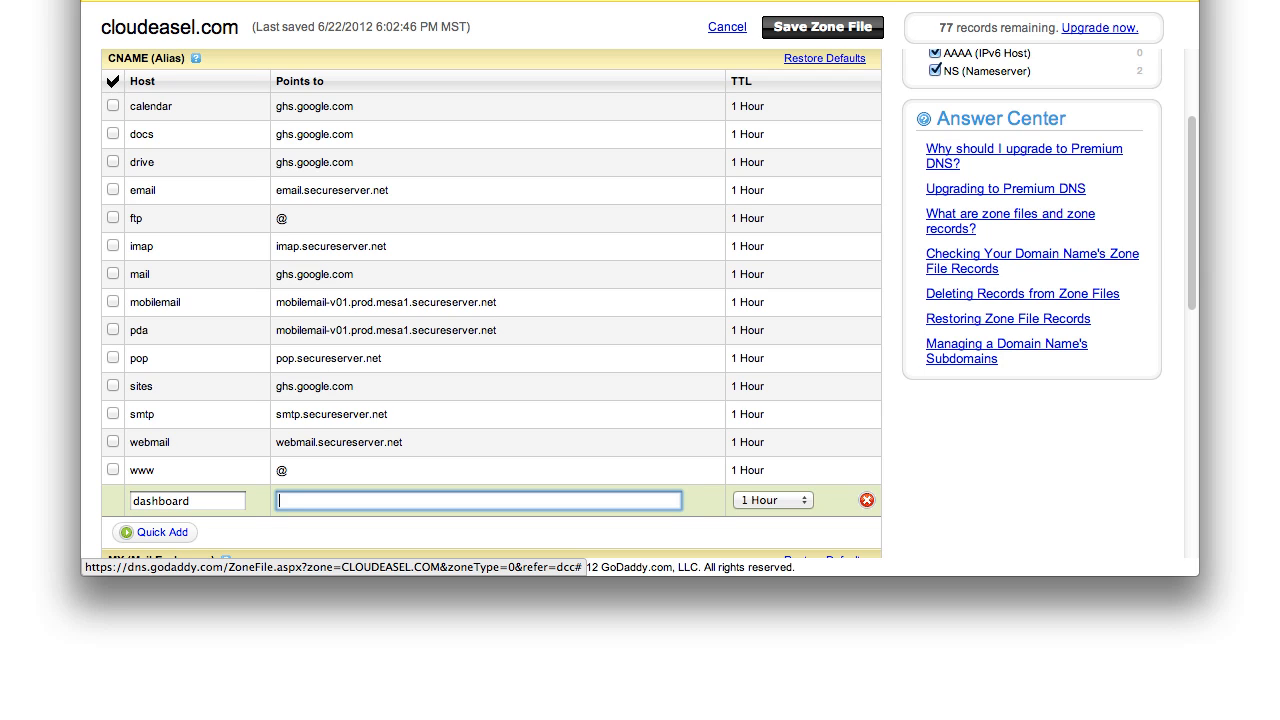
pyautogui.write('ghs.google.com')
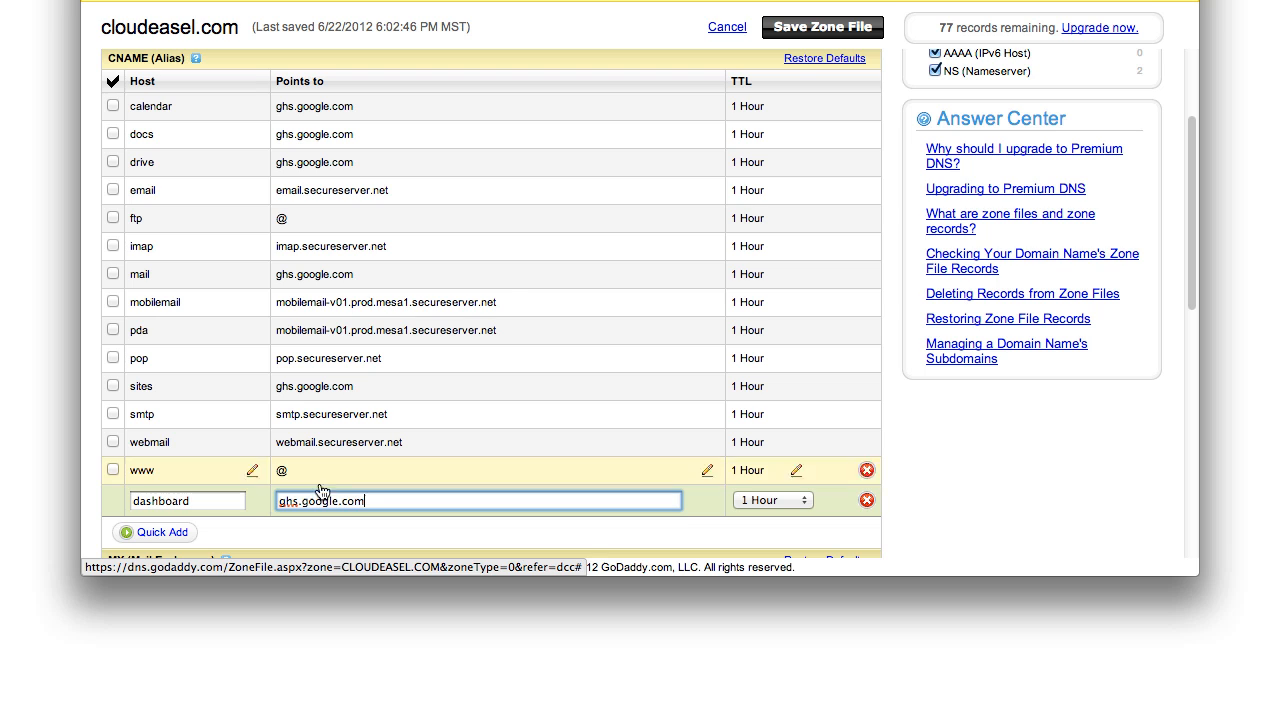
# Step: Save and confirm the zone file, then begin typing 'dashboard.cloud' in a new tab
pyautogui.click(821, 27)
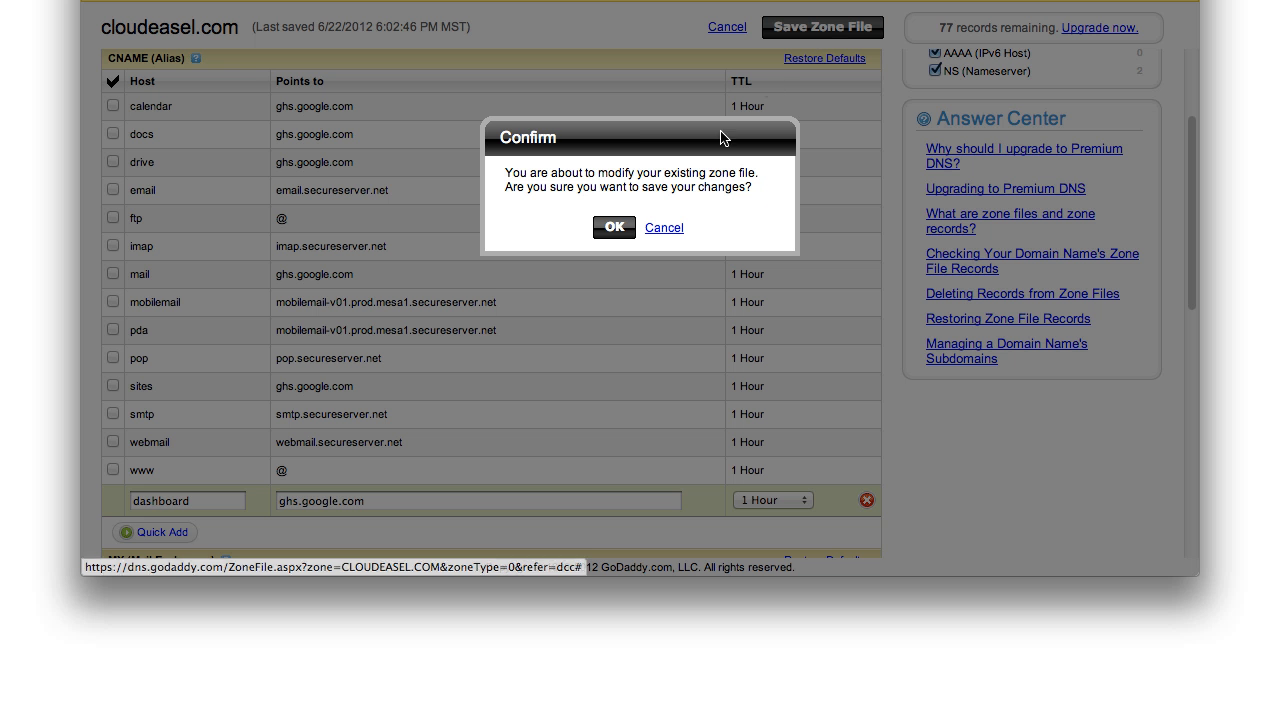
pyautogui.click(614, 227)
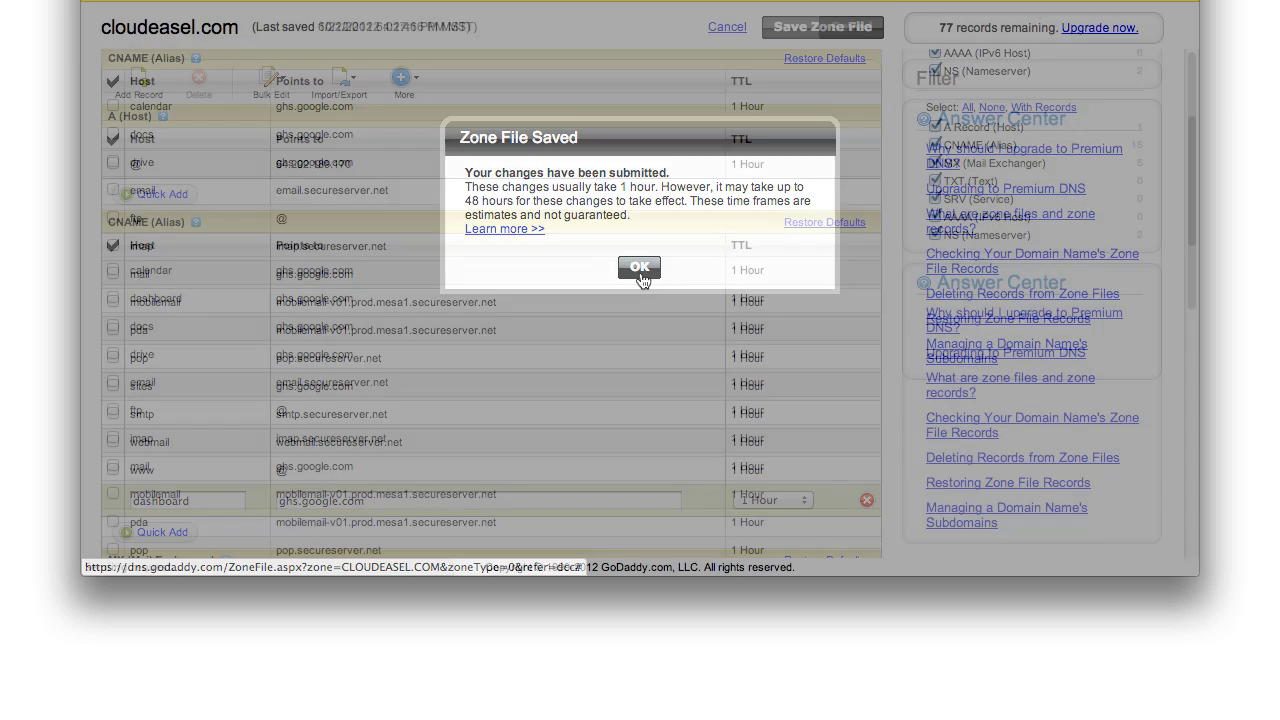
pyautogui.click(639, 267)
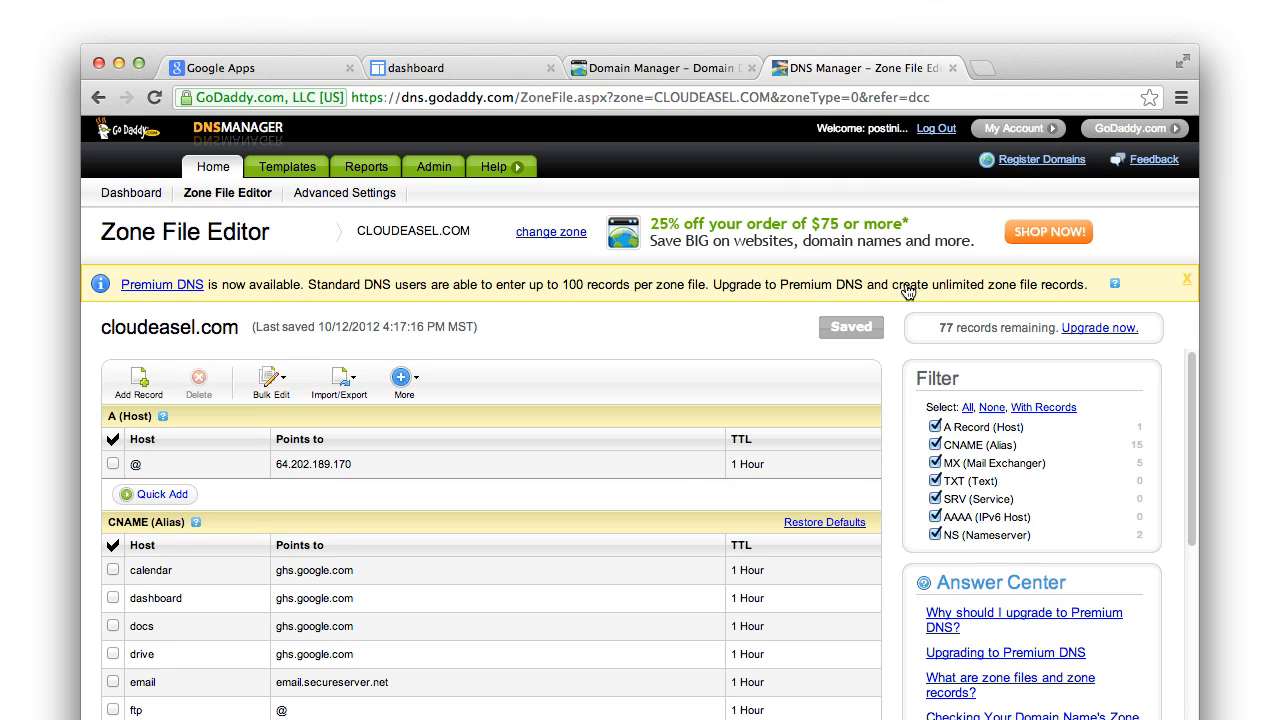
pyautogui.write('dashboard.cloud')
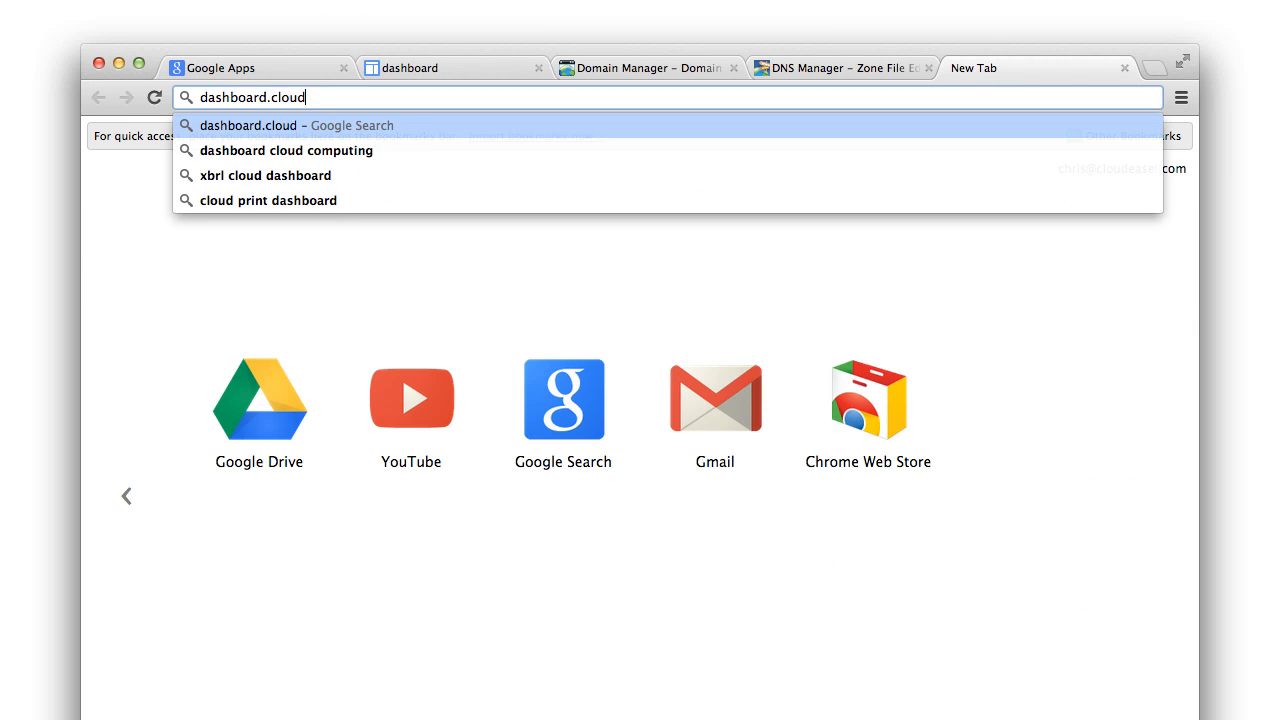